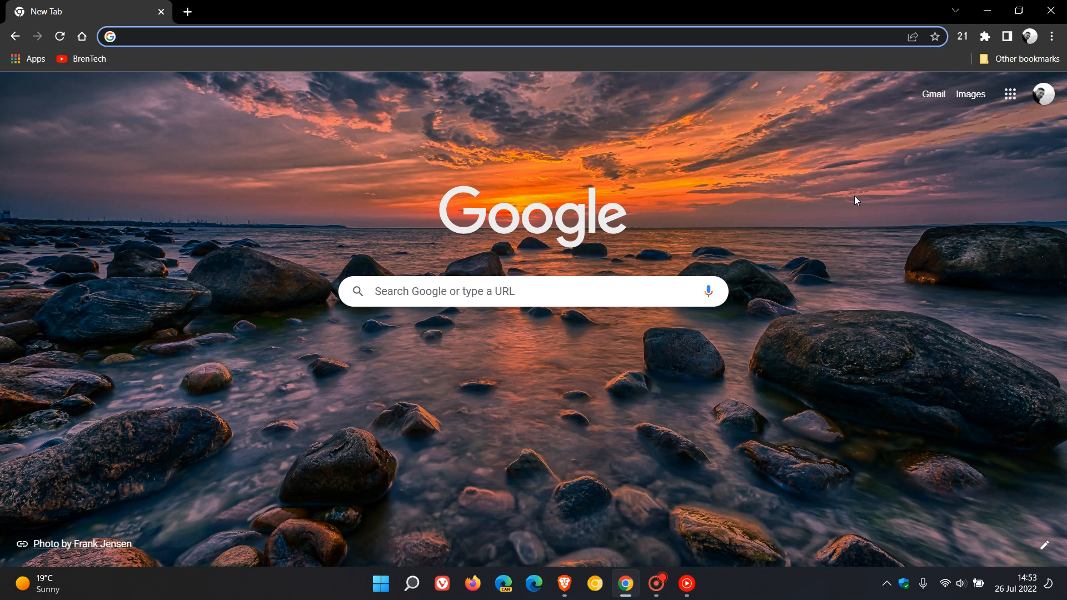
pyautogui.moveTo(799, 358)
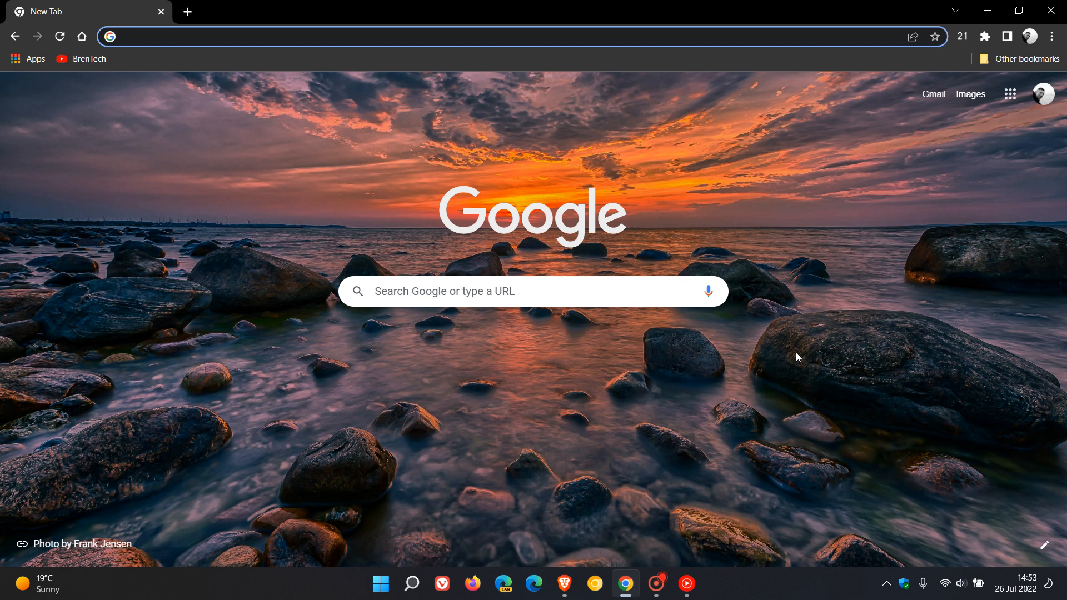
# Search Google for 'wikipedia' from the address bar
pyautogui.click(215, 37)
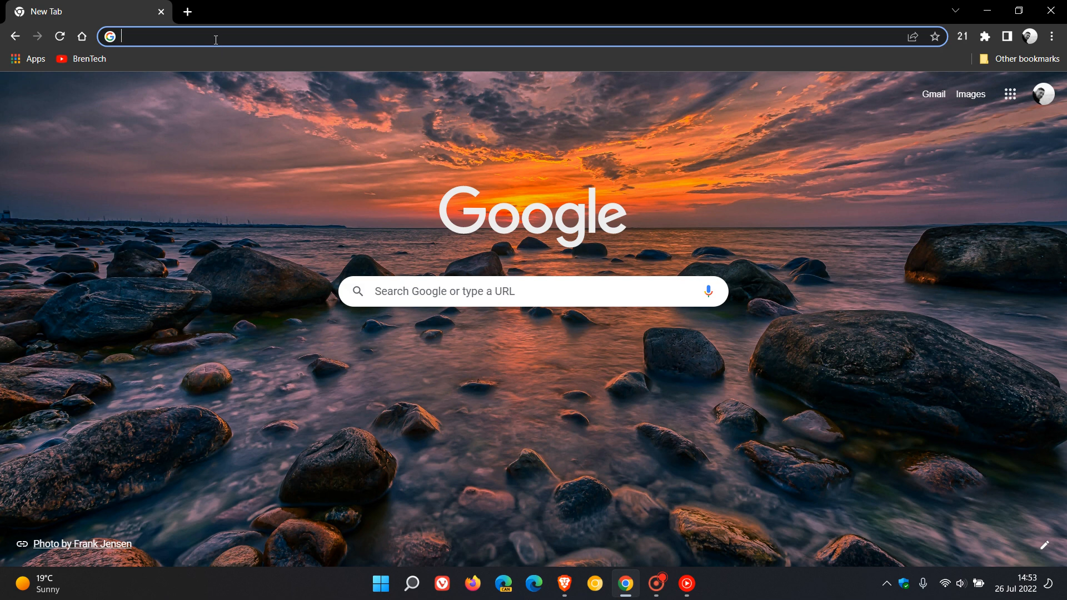
pyautogui.write('wikipedia')
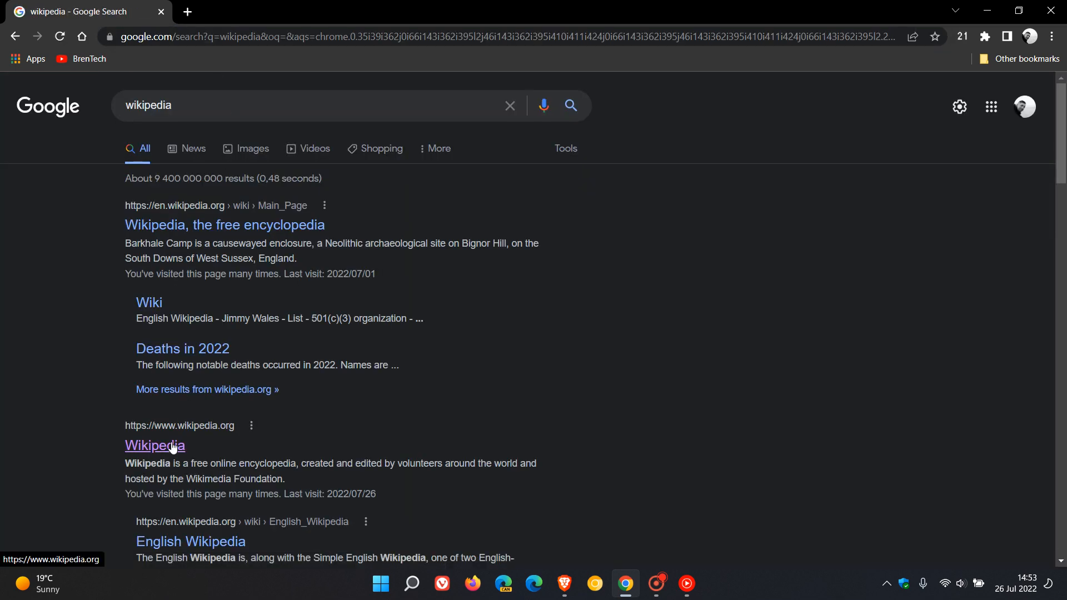
# Open the Wikipedia result so the side search panel shows the Google results
pyautogui.click(155, 446)
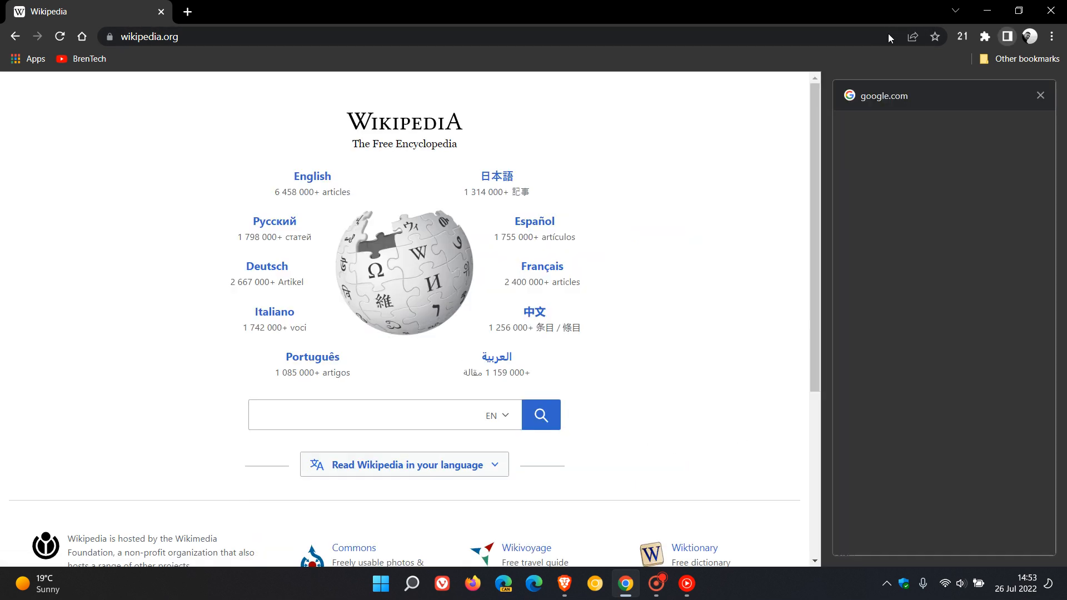
pyautogui.write('wikipedia')
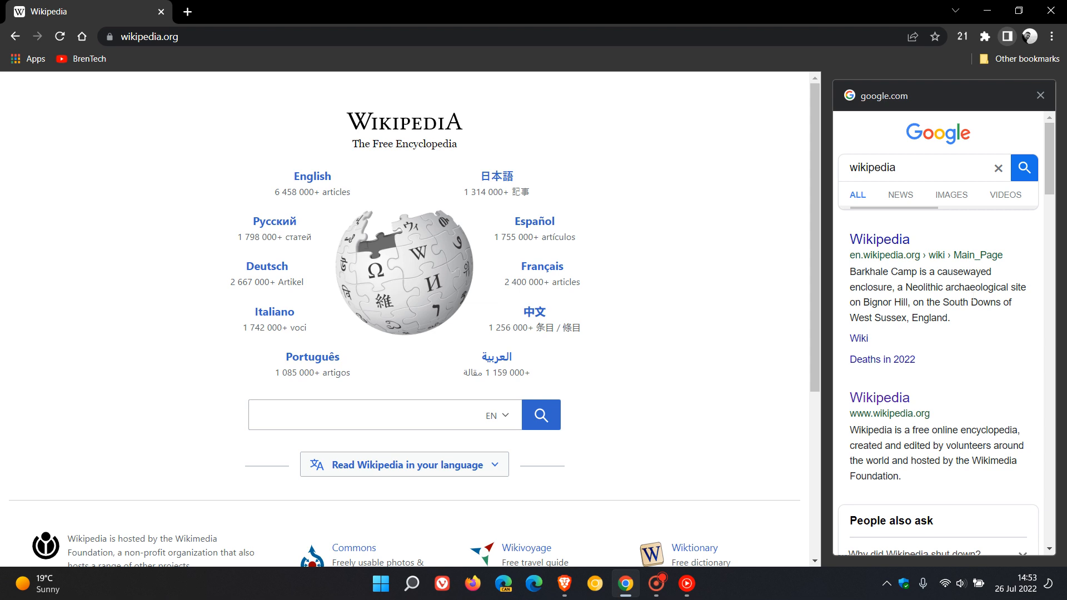
pyautogui.moveTo(986, 322)
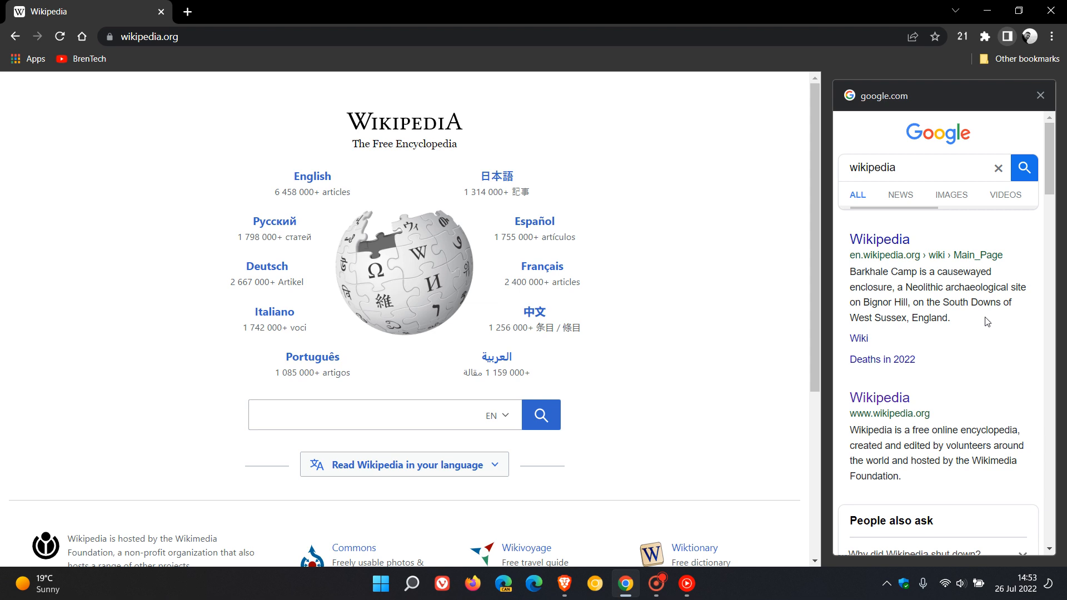
pyautogui.moveTo(984, 326)
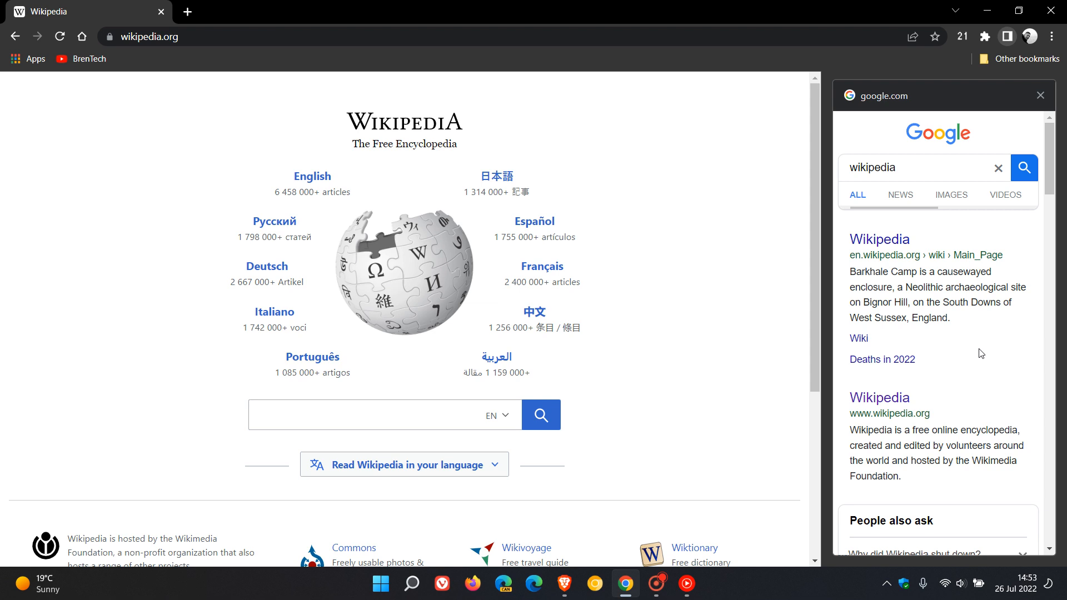
pyautogui.moveTo(969, 313)
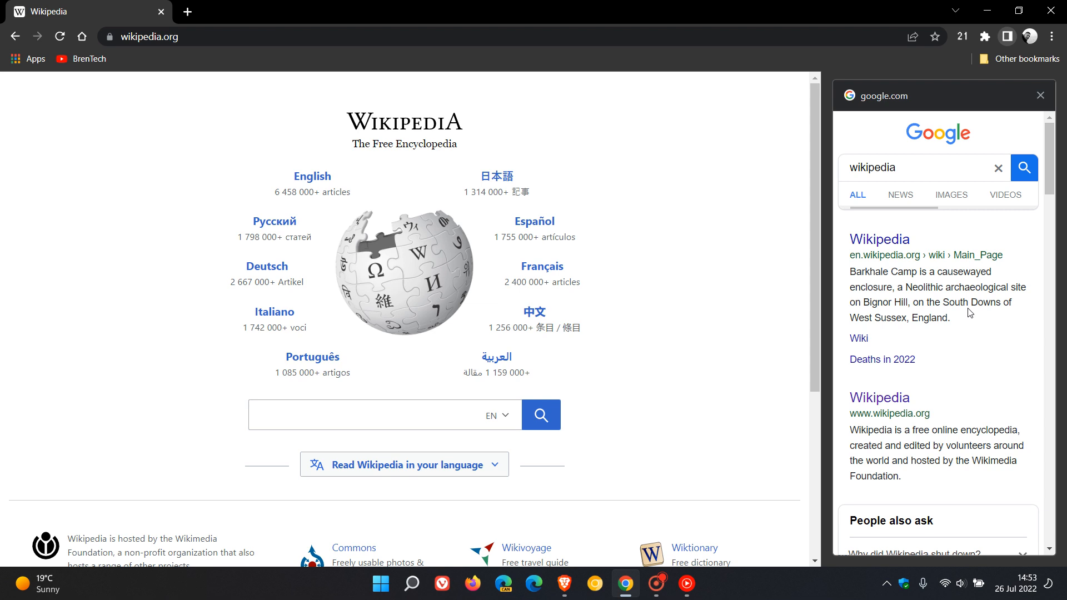
pyautogui.moveTo(985, 353)
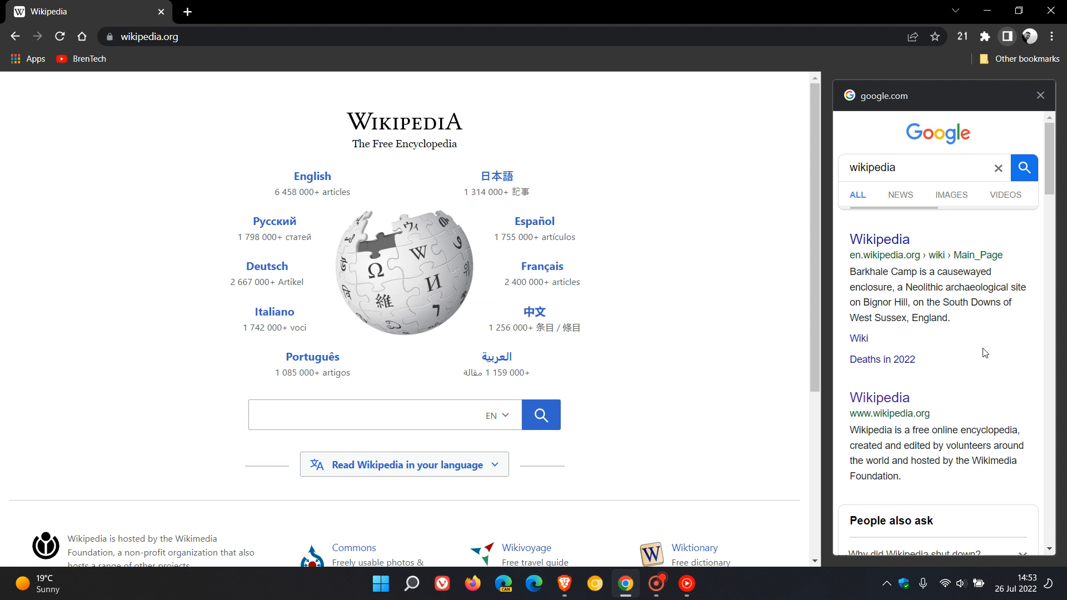
pyautogui.moveTo(959, 314)
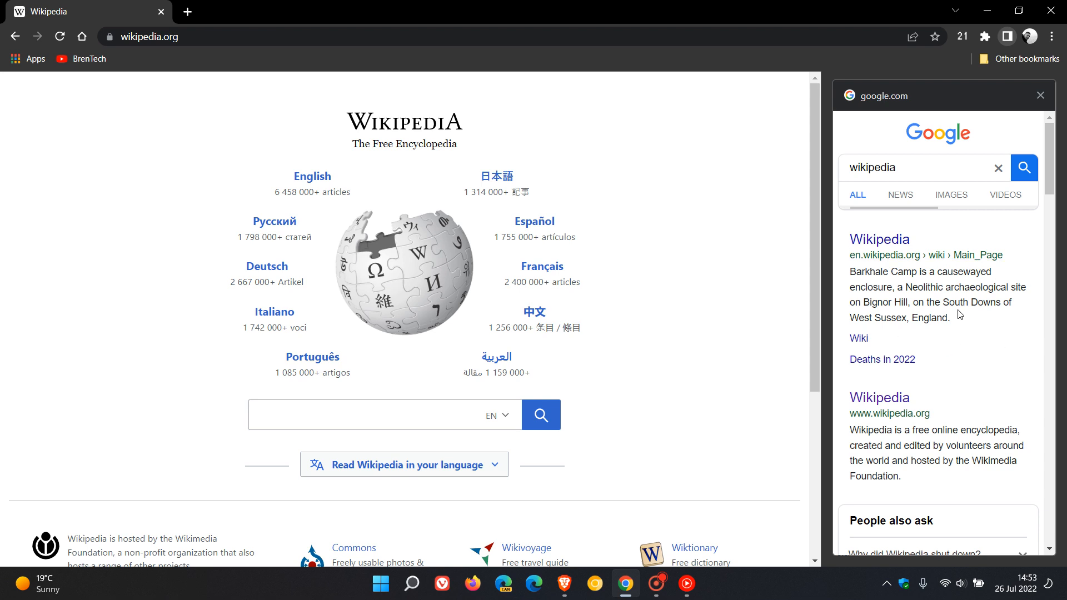
pyautogui.moveTo(966, 337)
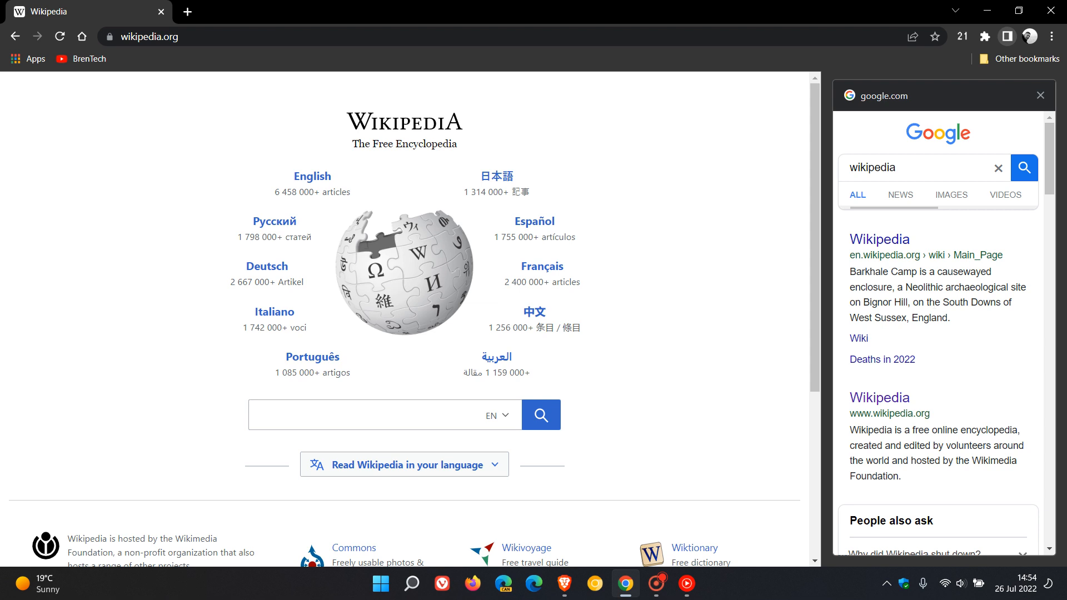
pyautogui.moveTo(910, 247)
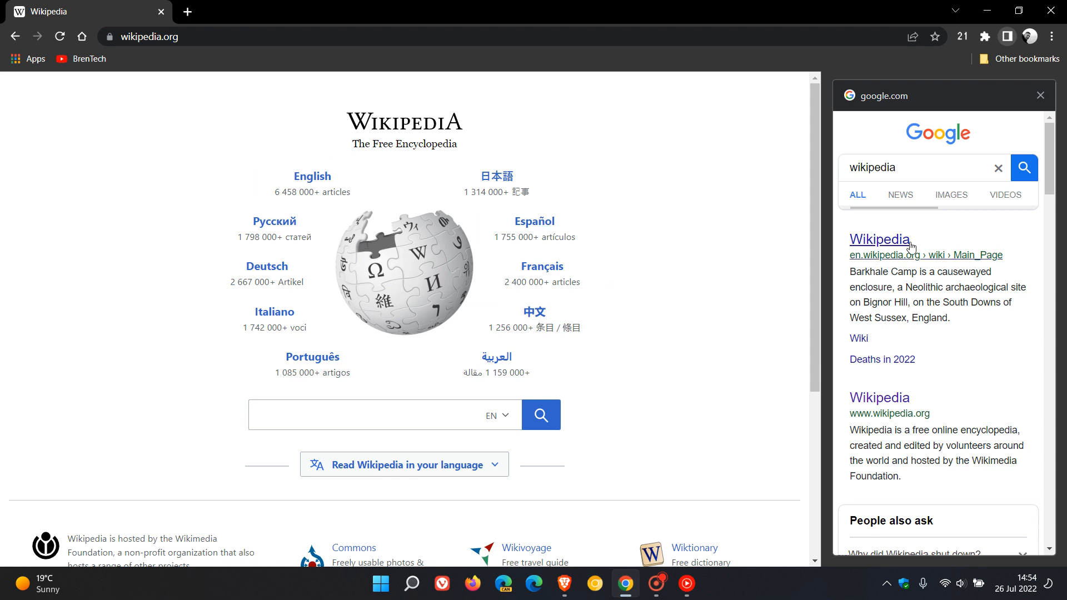
# Navigate to chrome://flags via the 'cf' address bar suggestion
pyautogui.click(150, 36)
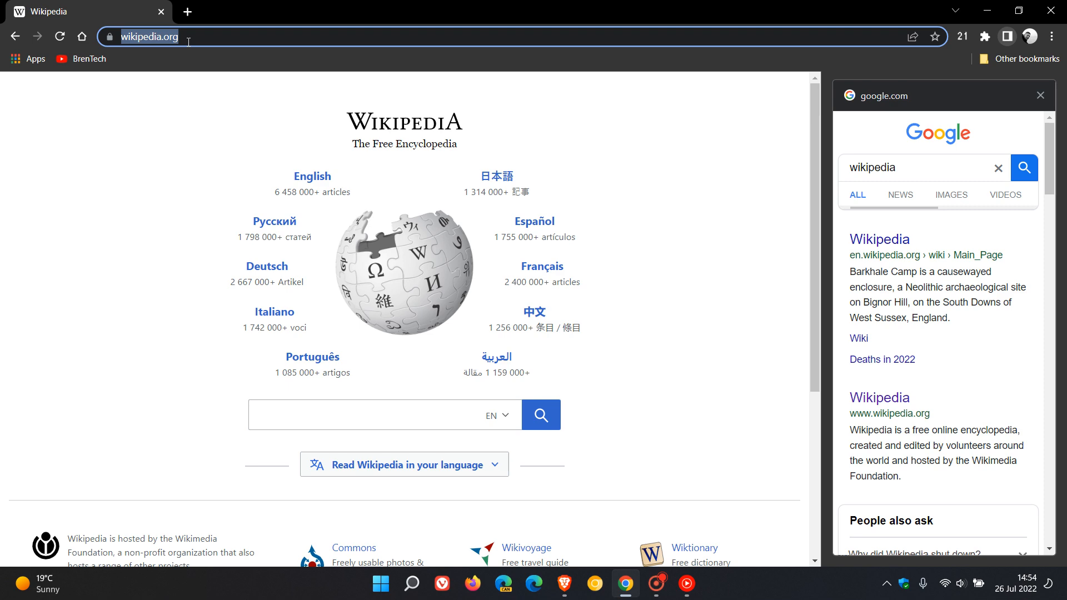
pyautogui.write('cf')
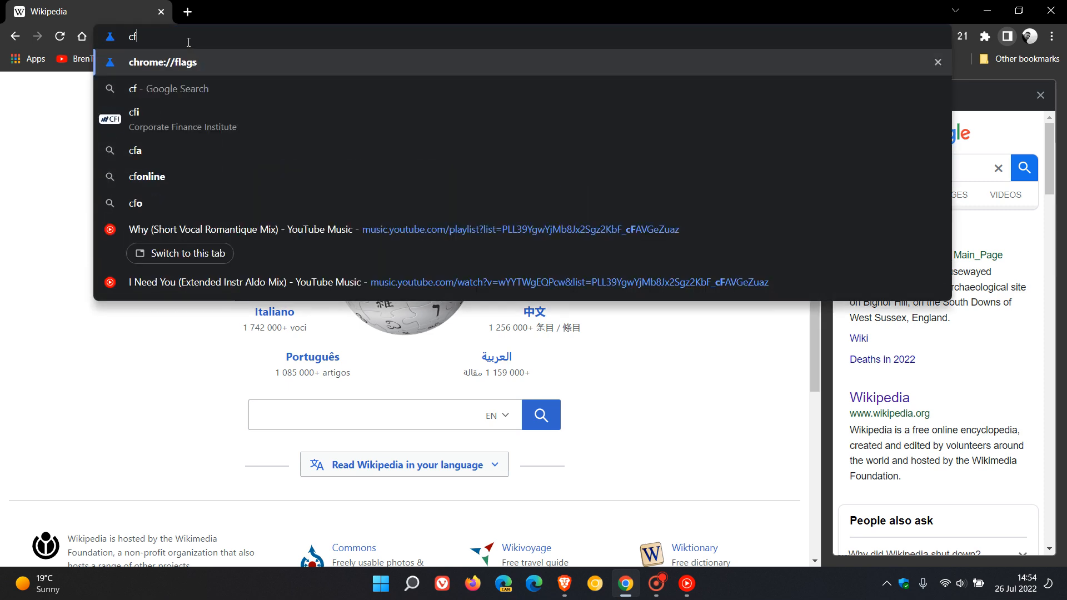
pyautogui.click(162, 62)
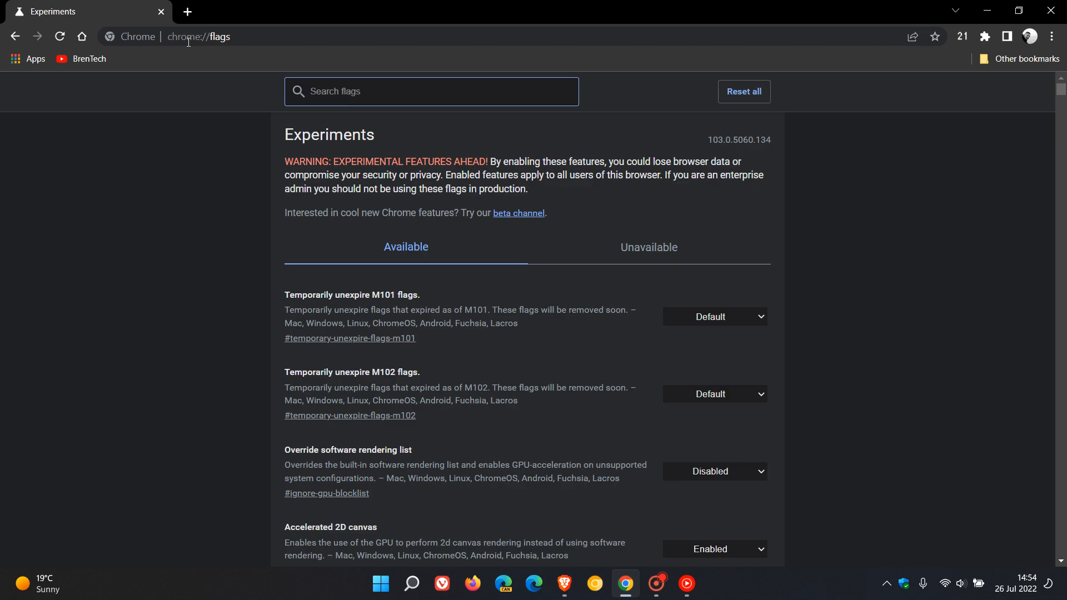
# Filter the flags list by 'side search' to show Side search and Side search DSE support
pyautogui.click(431, 91)
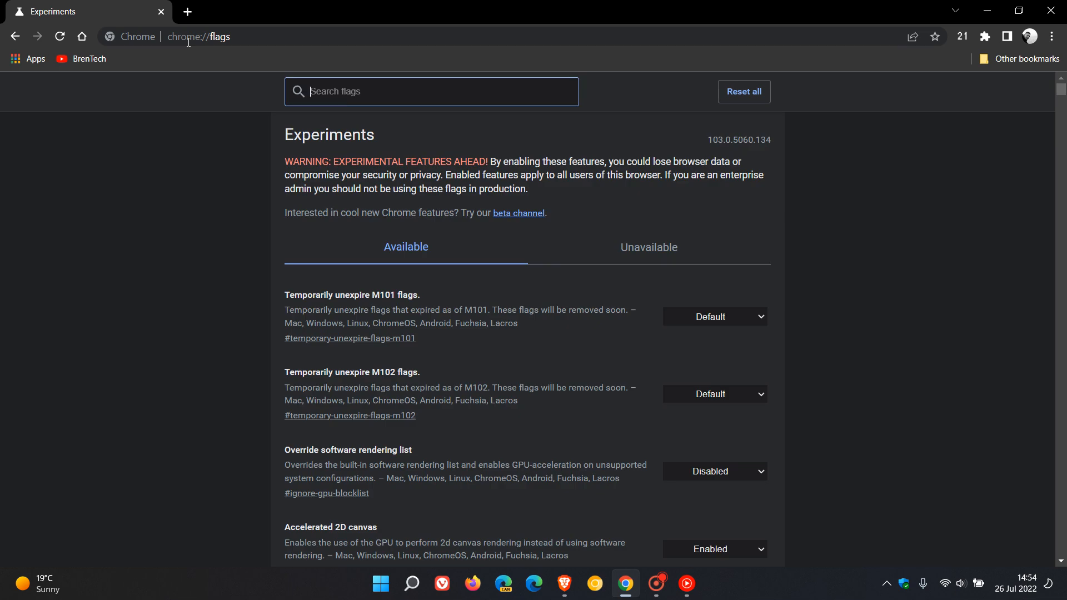
pyautogui.write('side sea')
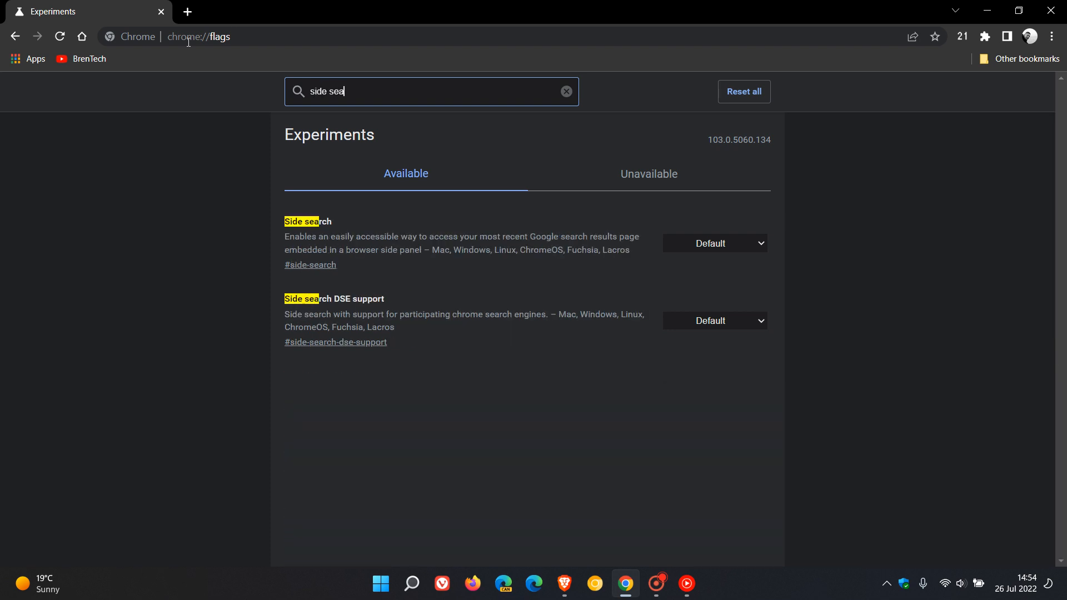
pyautogui.write('rch')
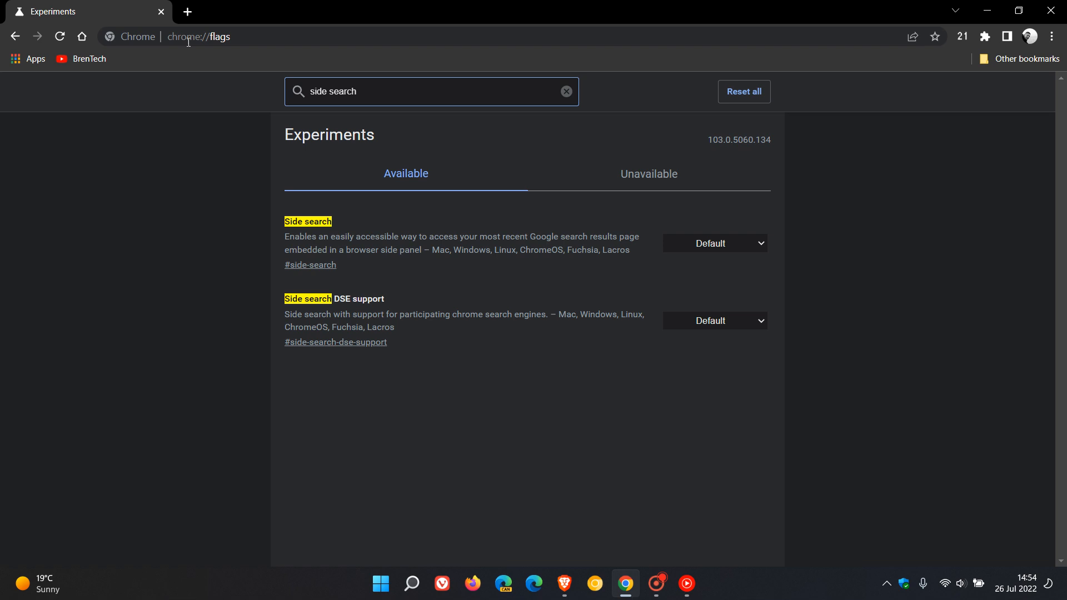
pyautogui.moveTo(735, 247)
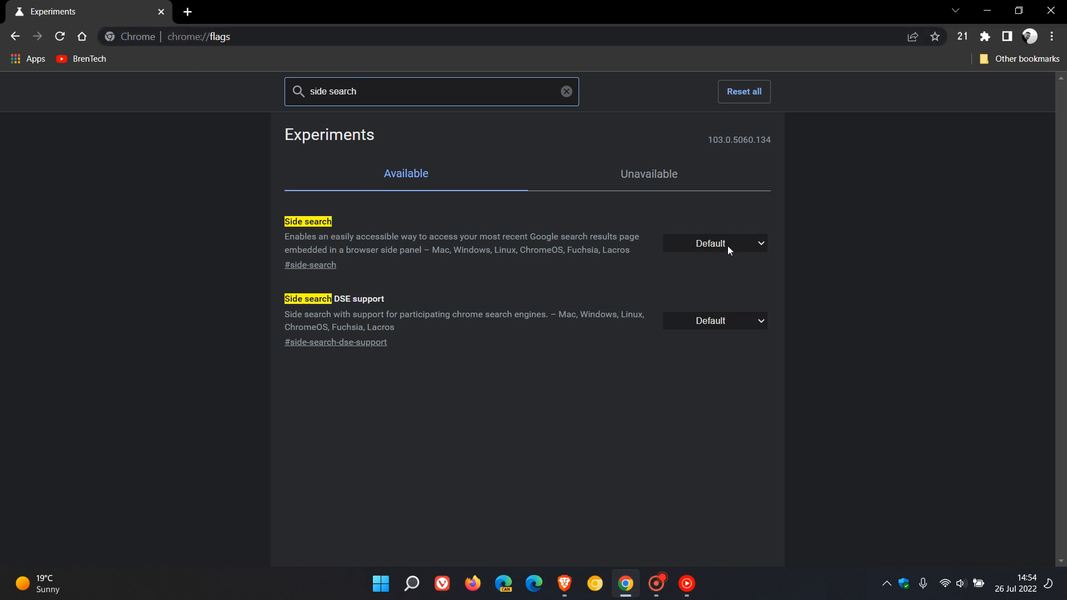
# Set the Side search flag to Disabled and return to the New Tab start page
pyautogui.click(713, 244)
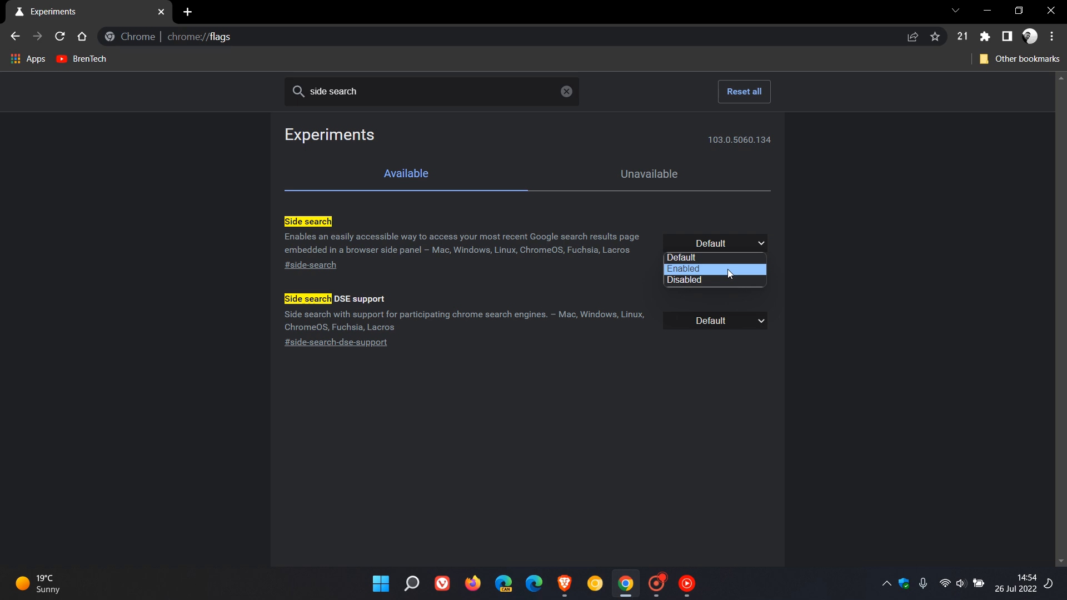
pyautogui.moveTo(721, 280)
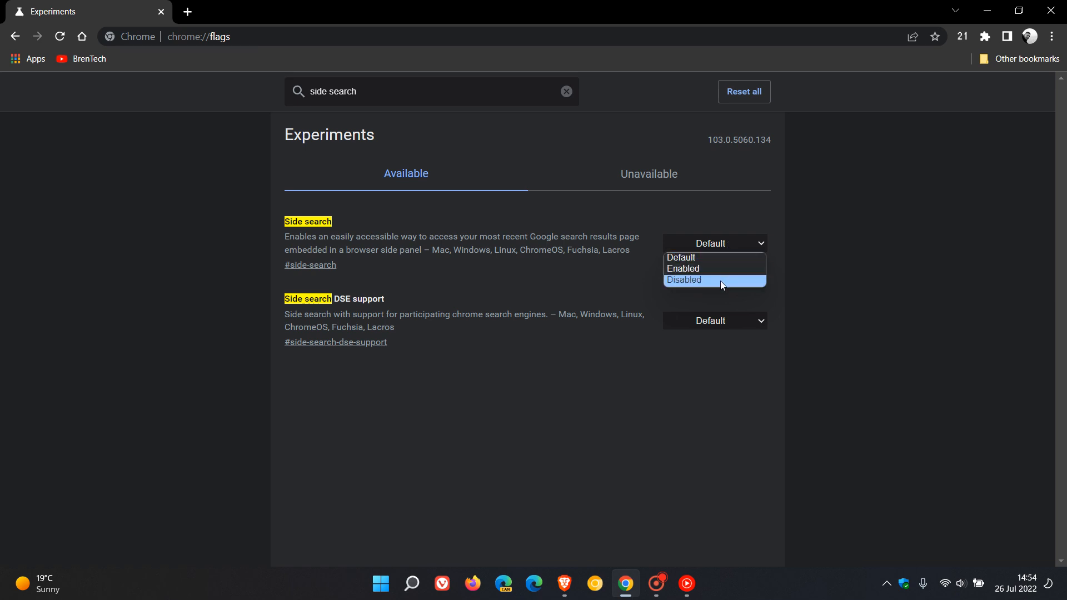
pyautogui.click(683, 280)
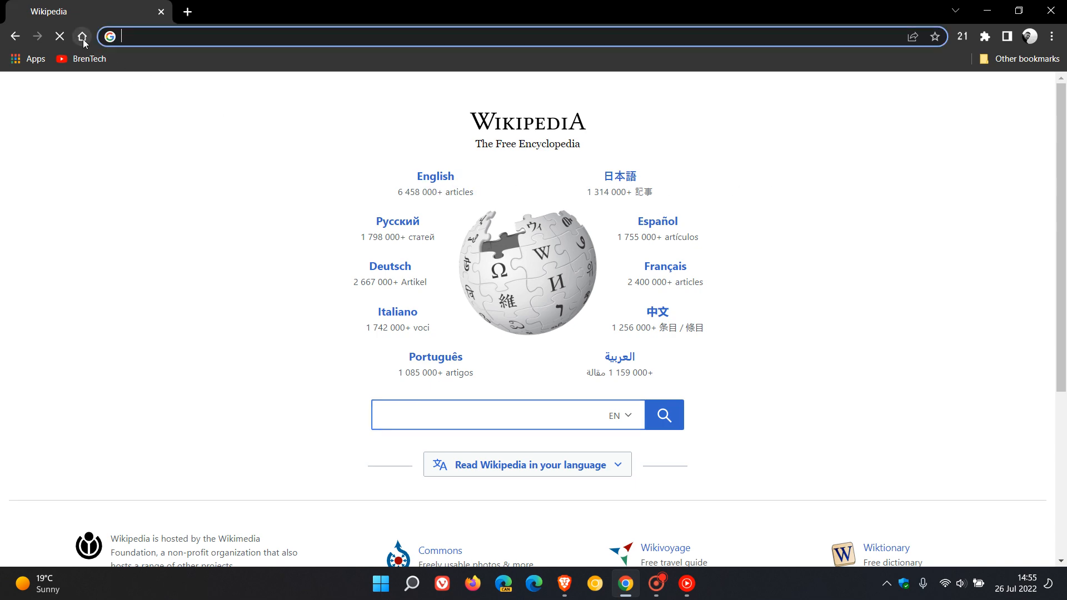
pyautogui.click(81, 35)
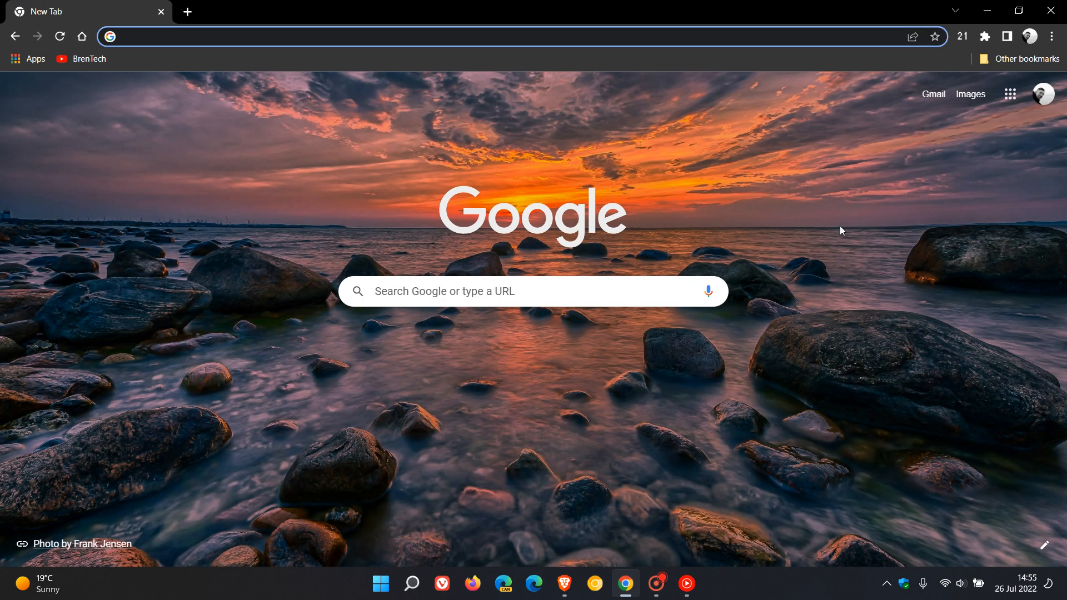